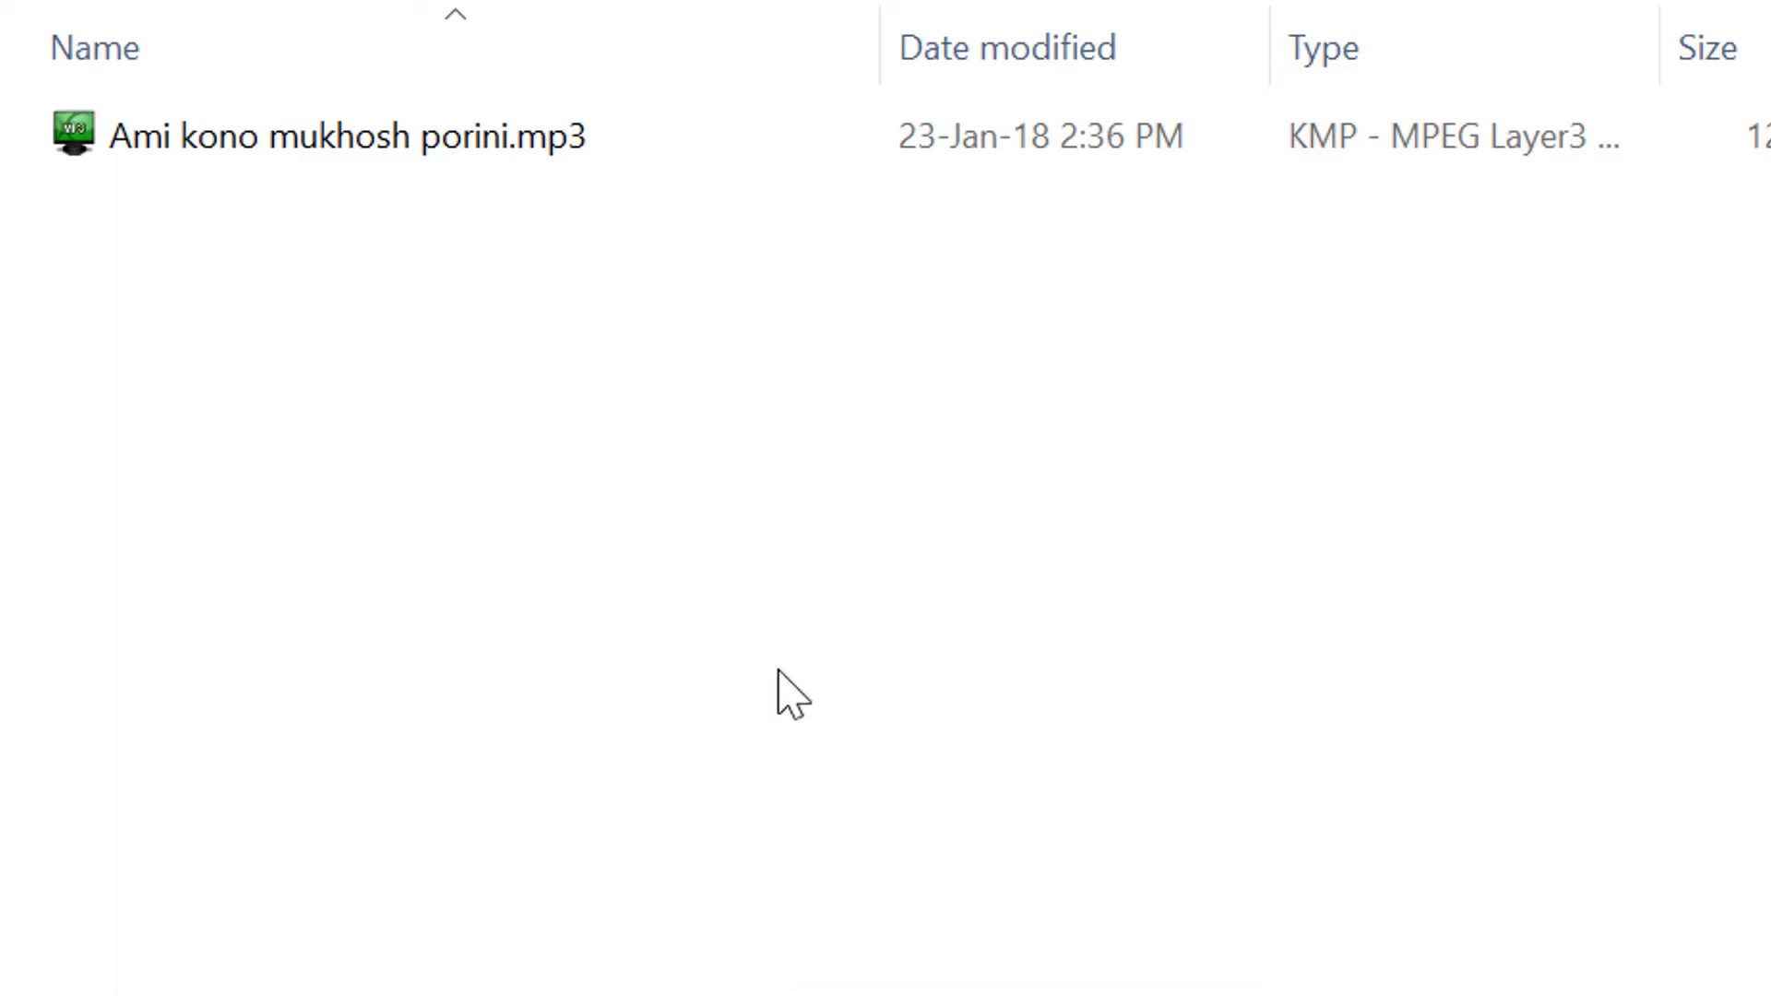
mouse_move(638, 649)
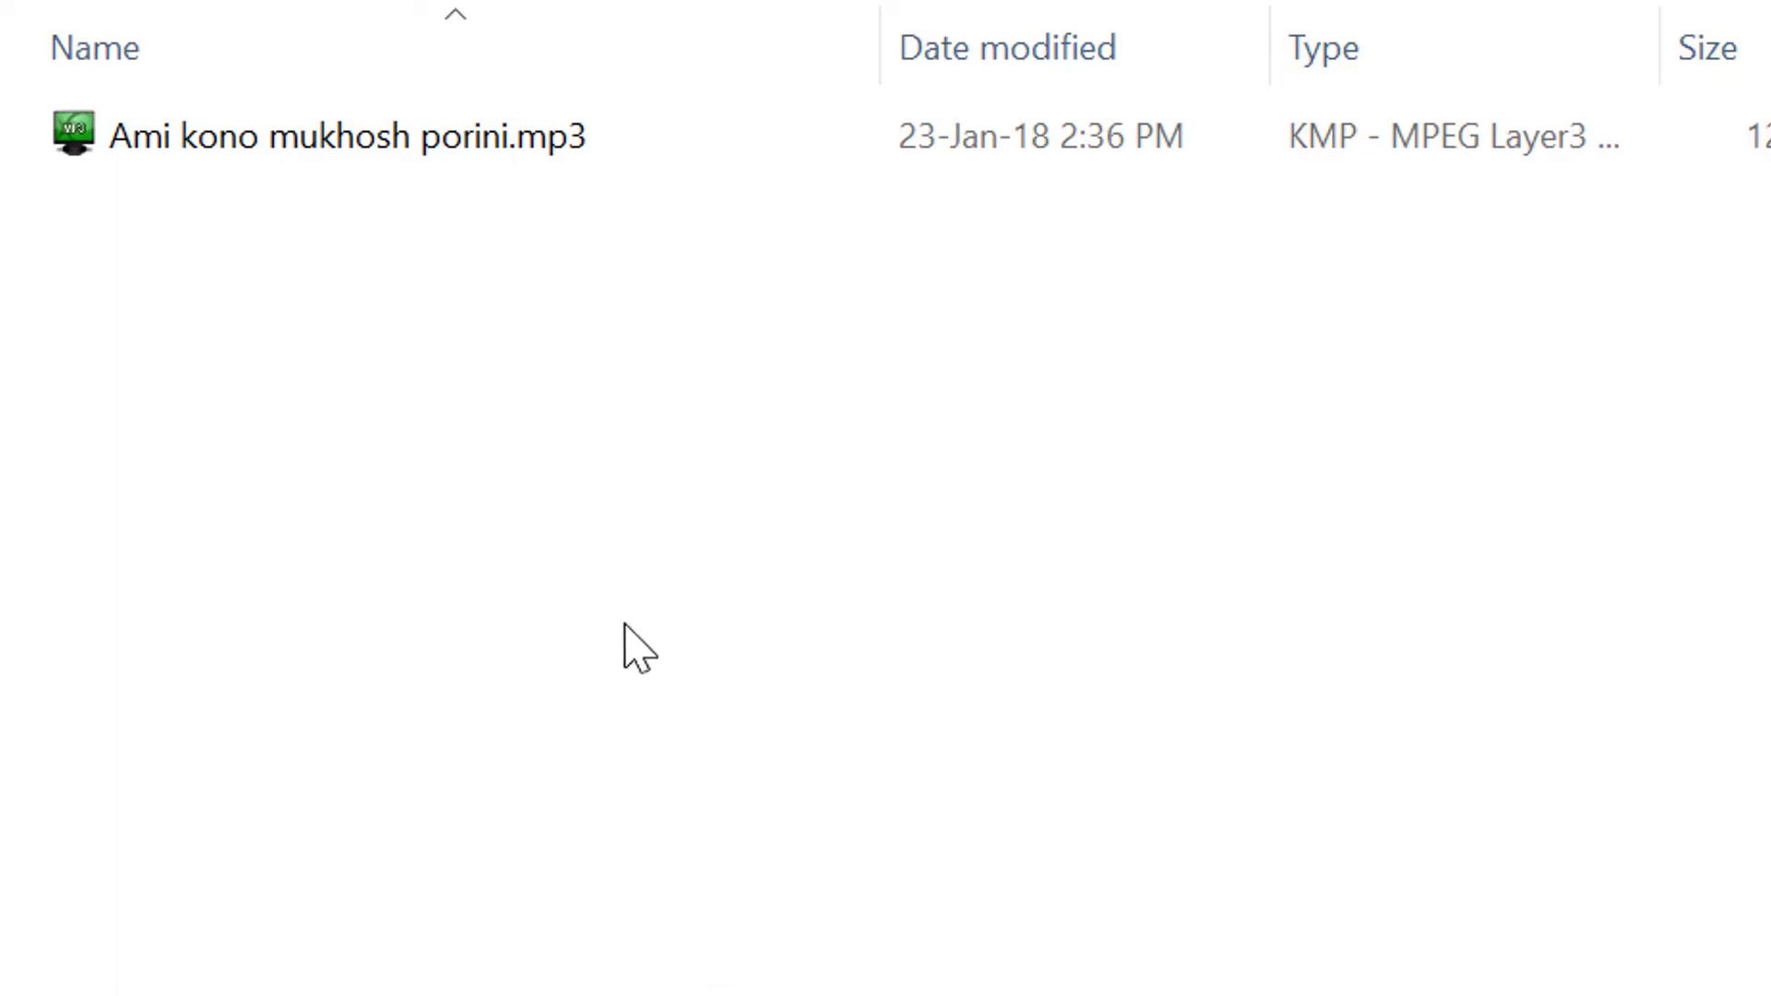
mouse_move(548, 598)
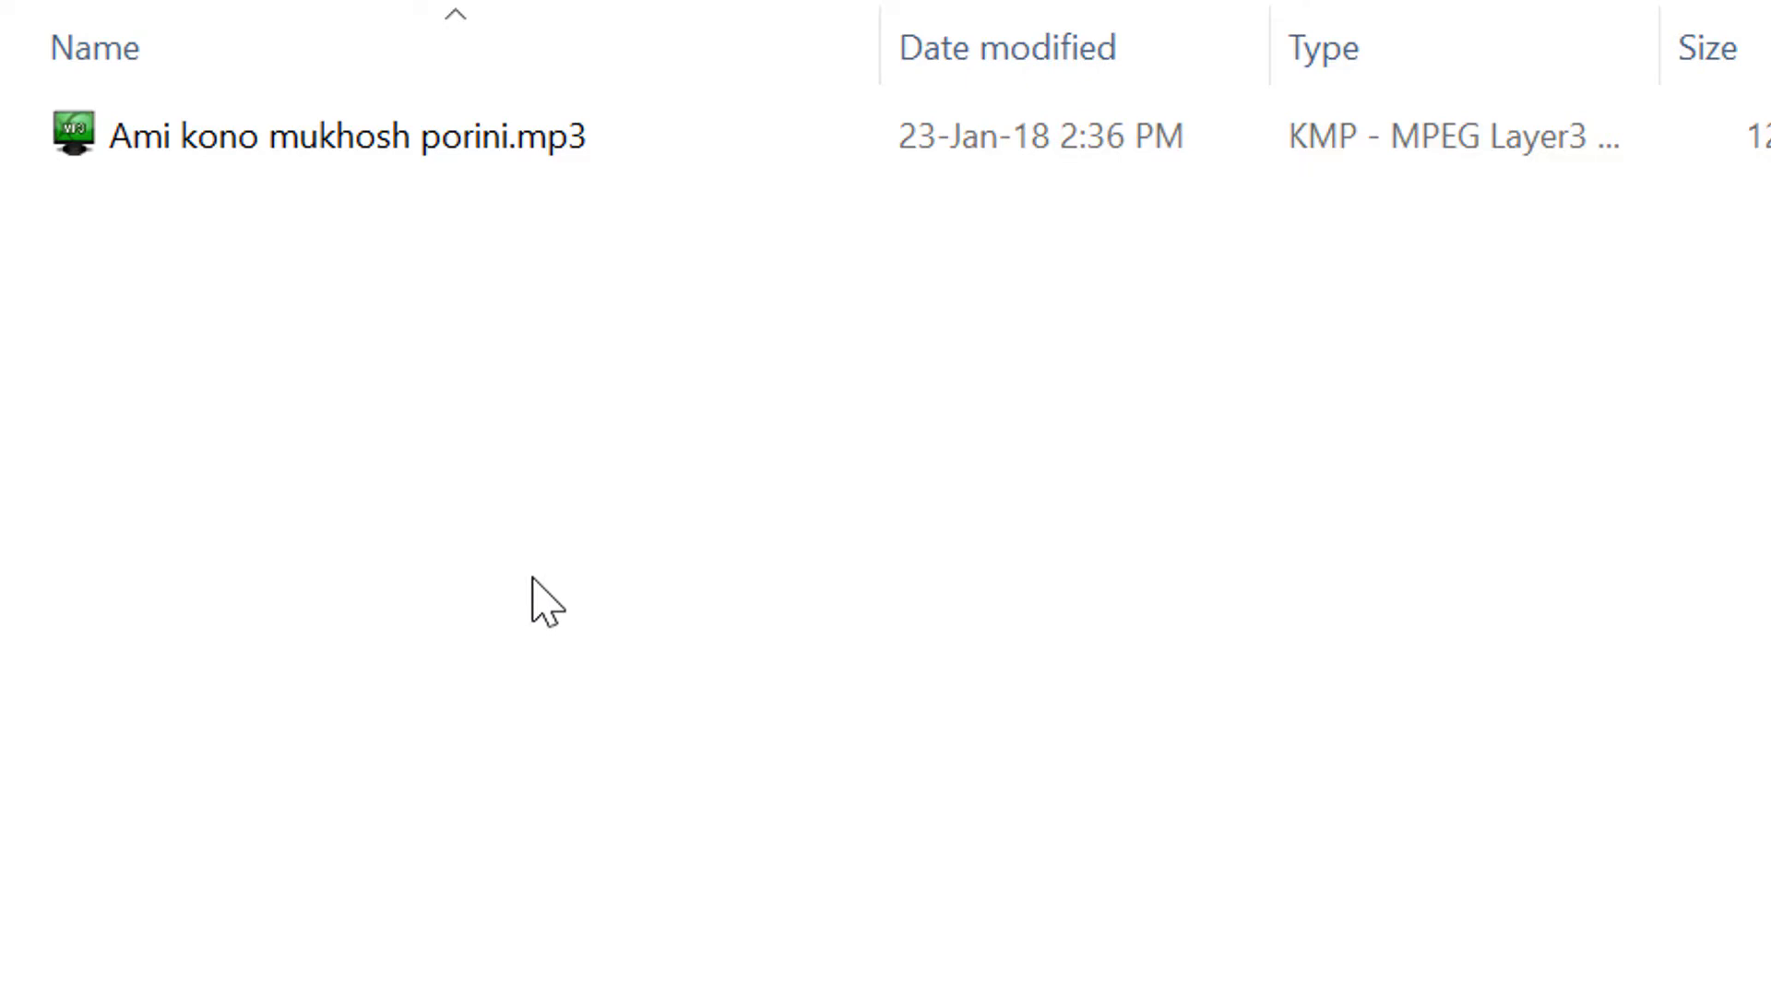
mouse_move(533, 471)
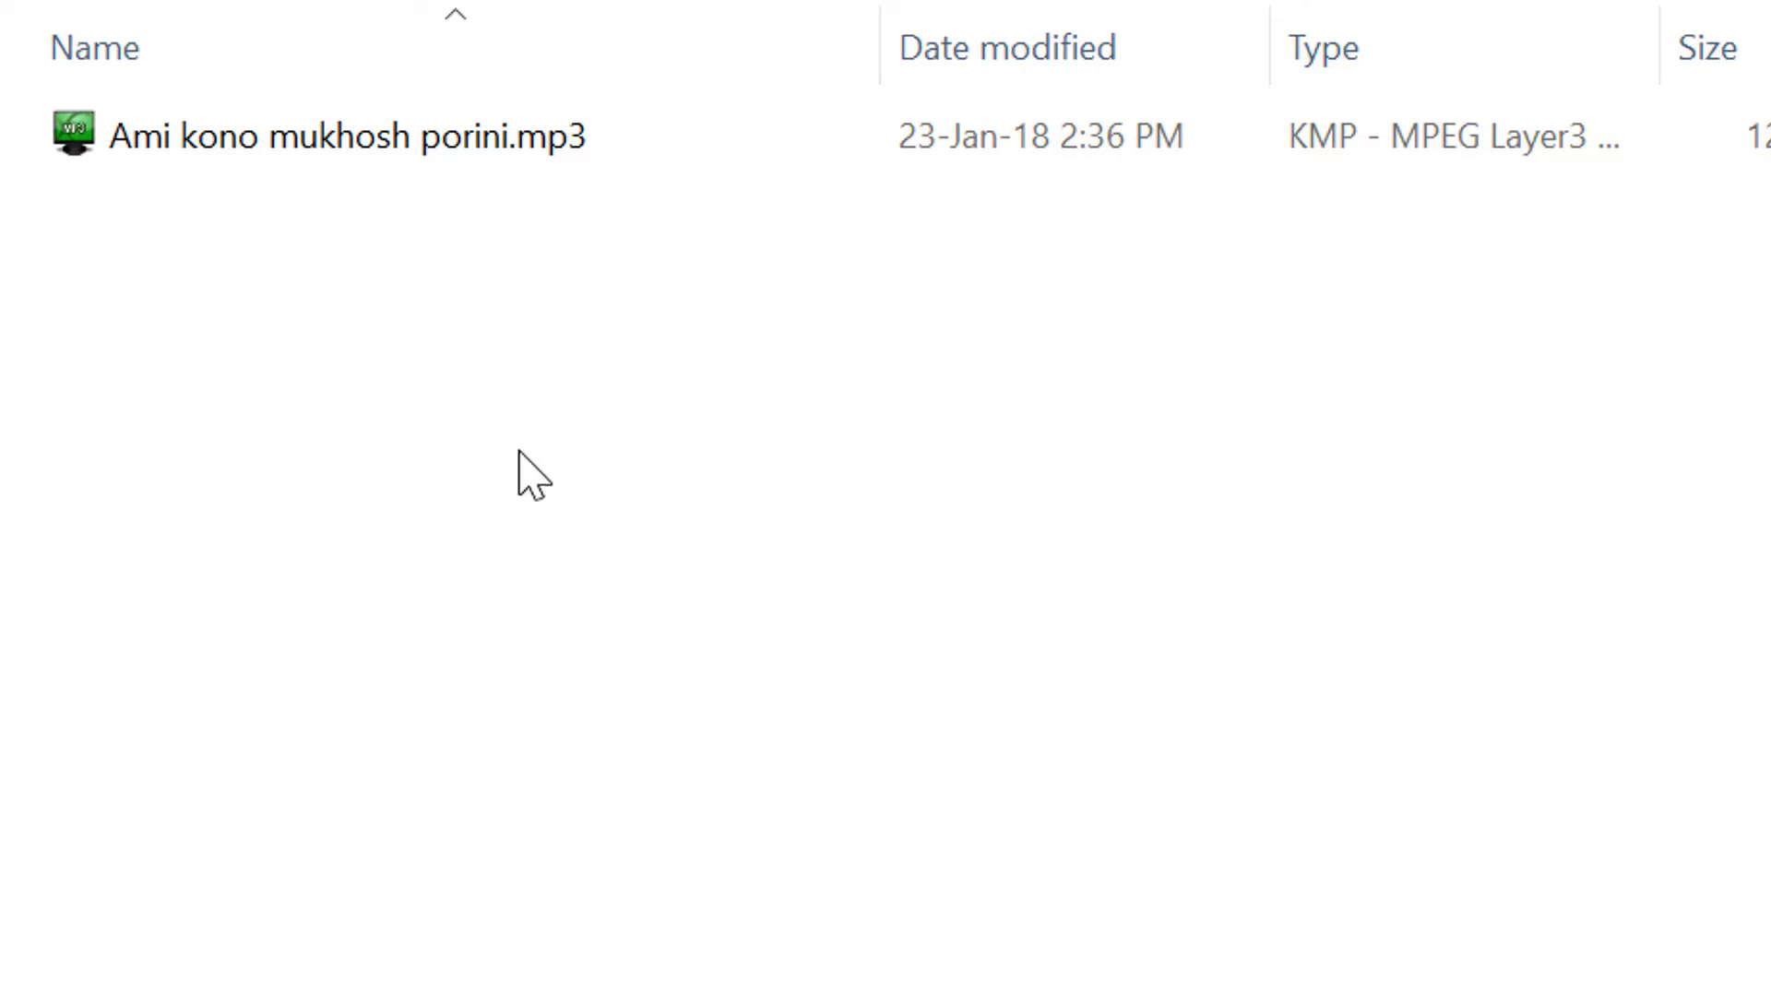
mouse_move(368, 649)
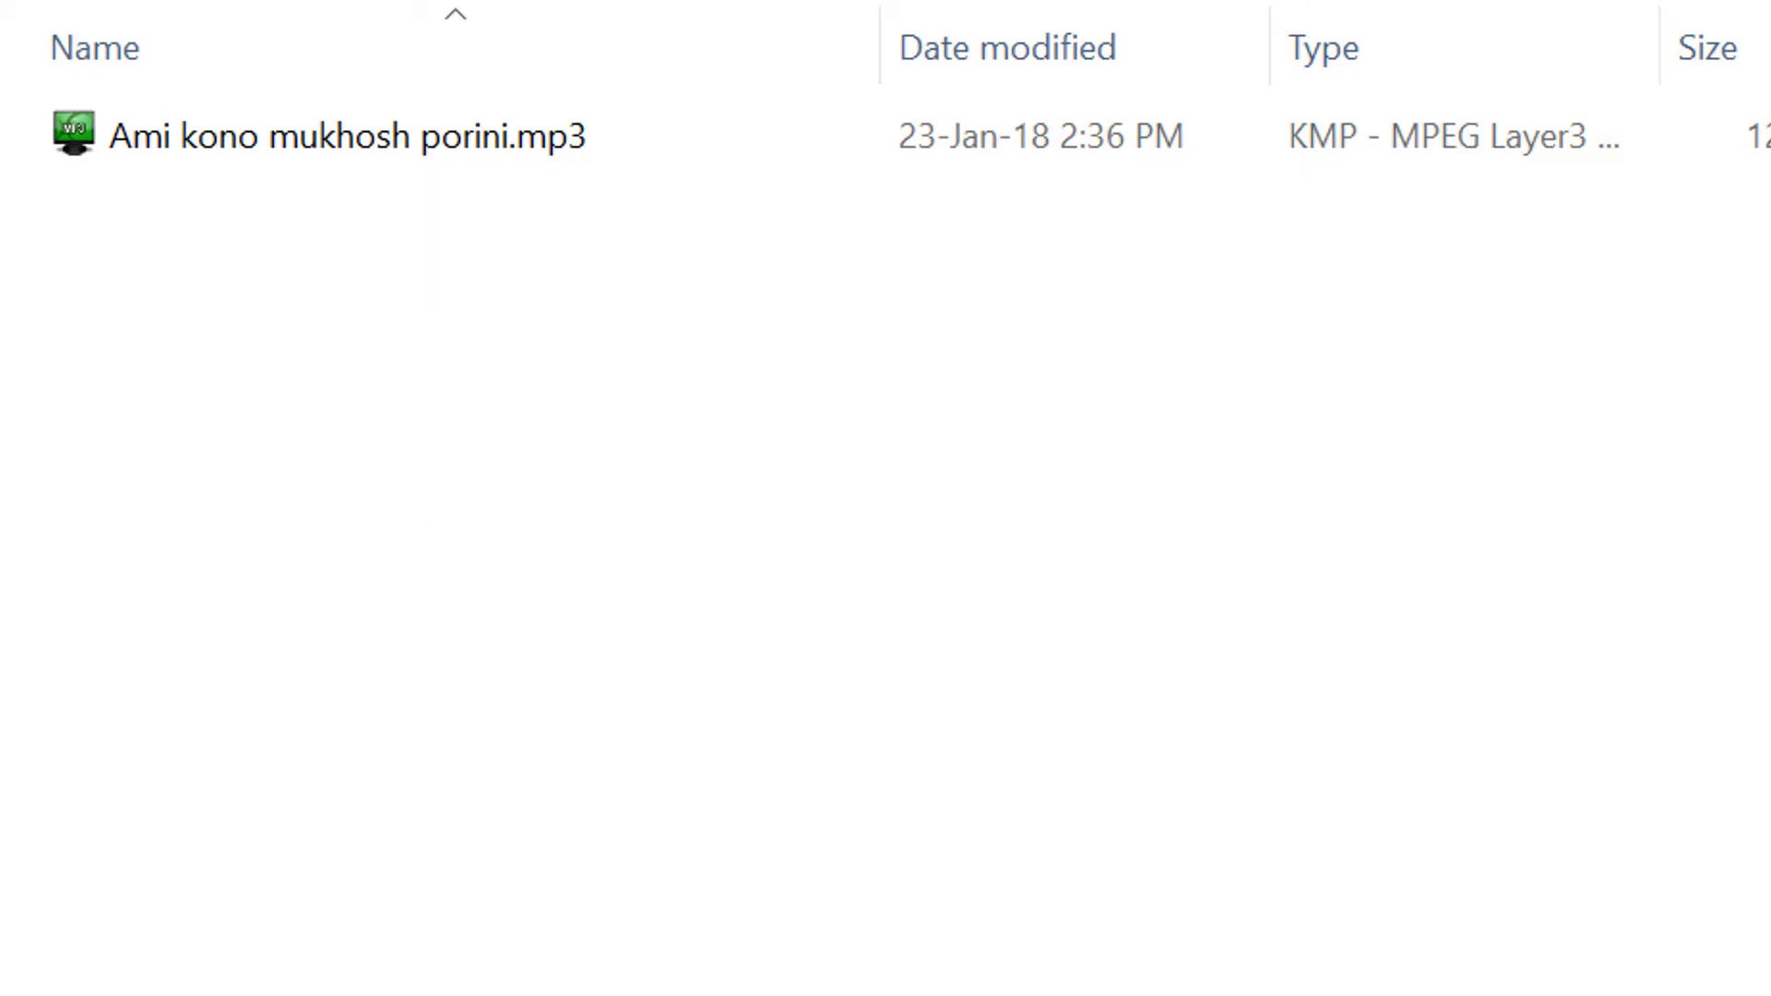
mouse_move(488, 522)
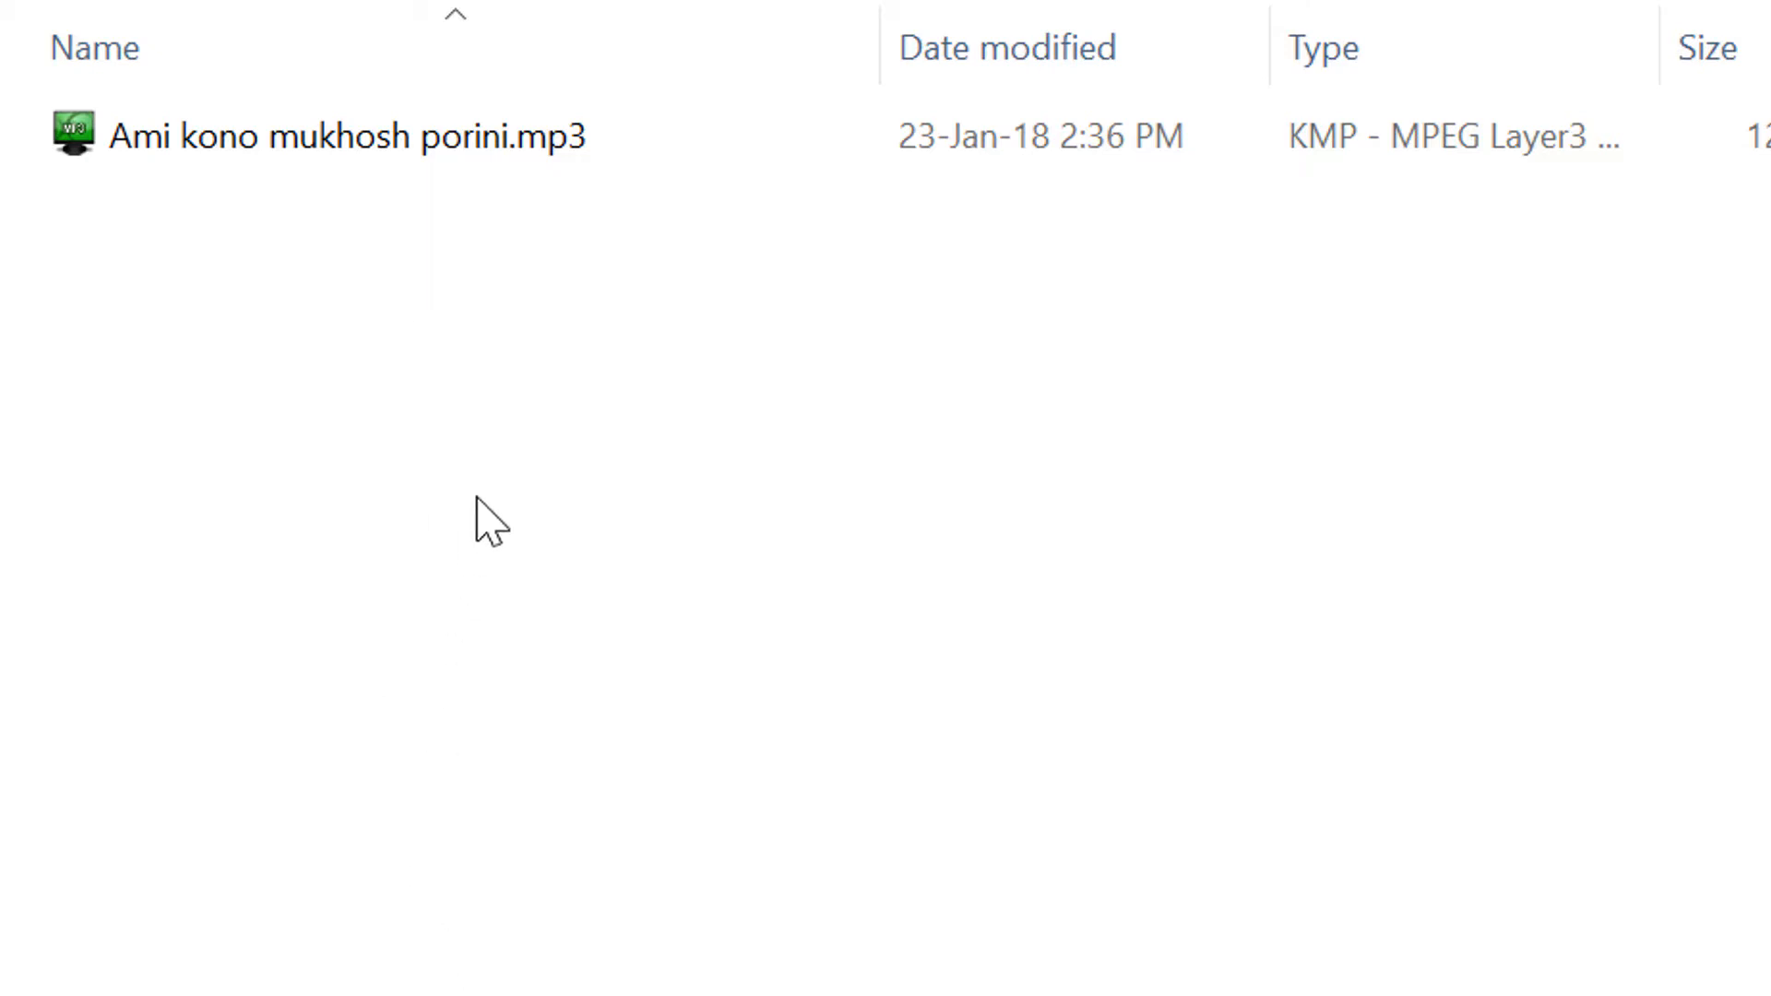
mouse_move(409, 537)
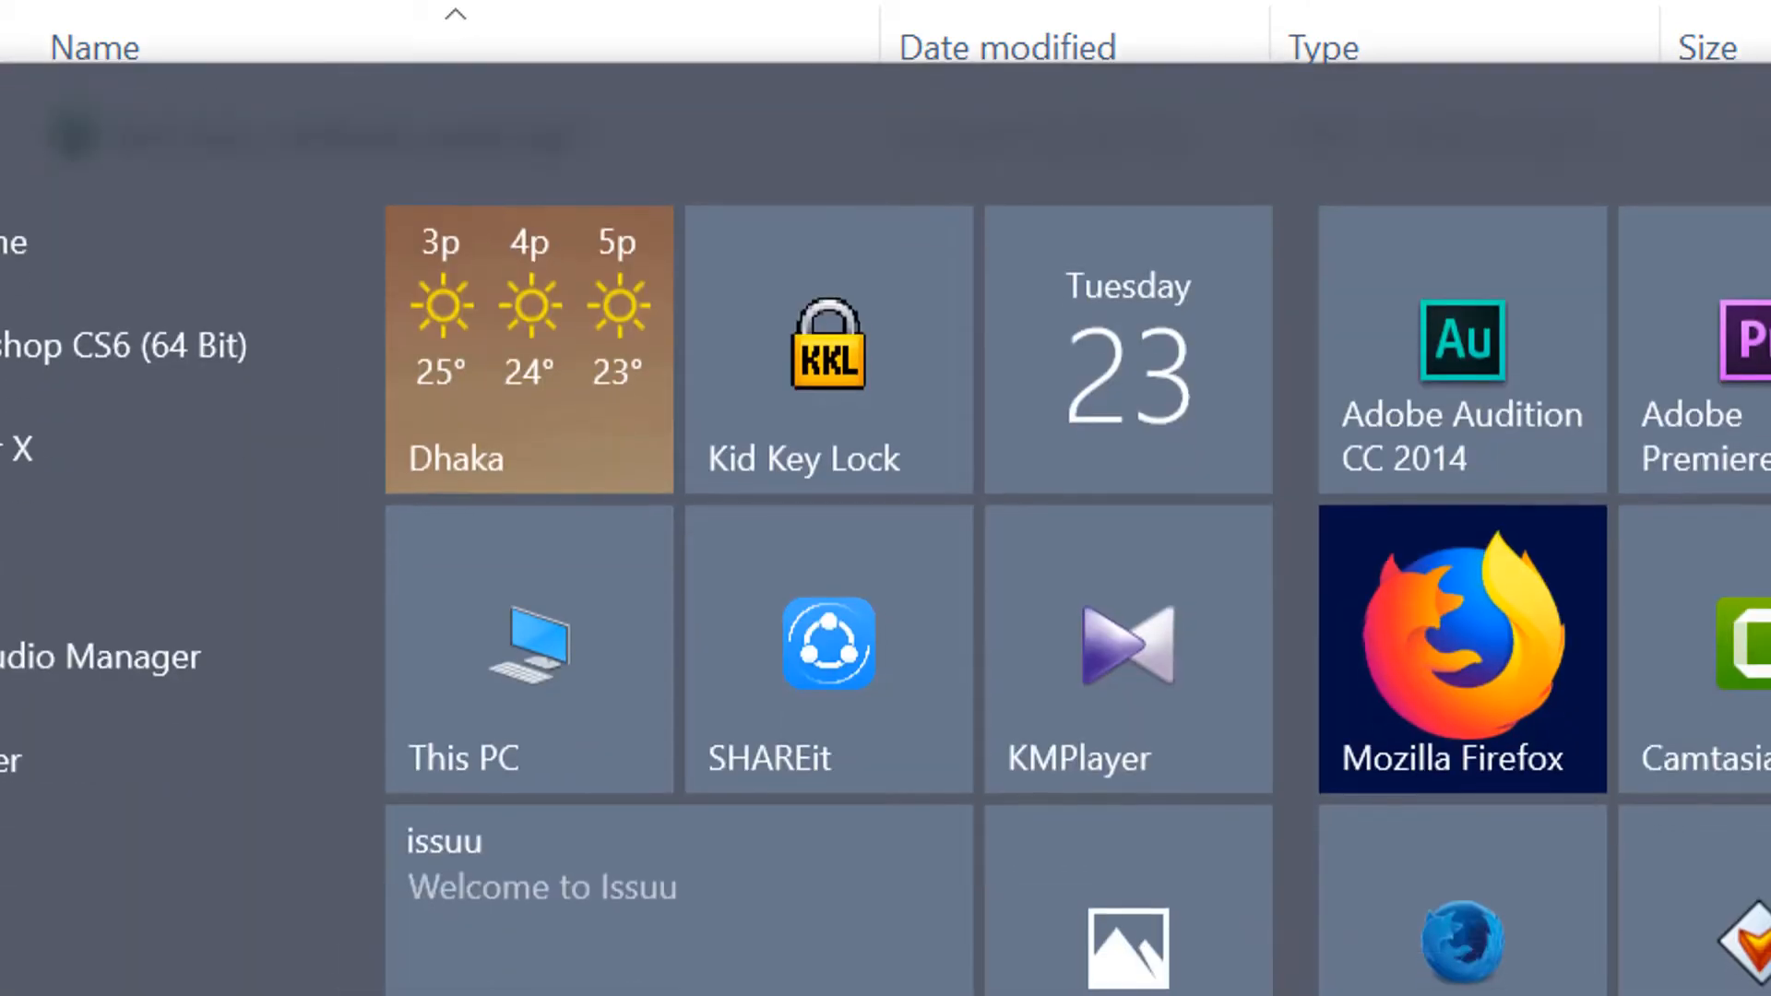
Step: Launch Mp3tag from its tile so the song's MP3 appears in the file list
scroll(down, 3)
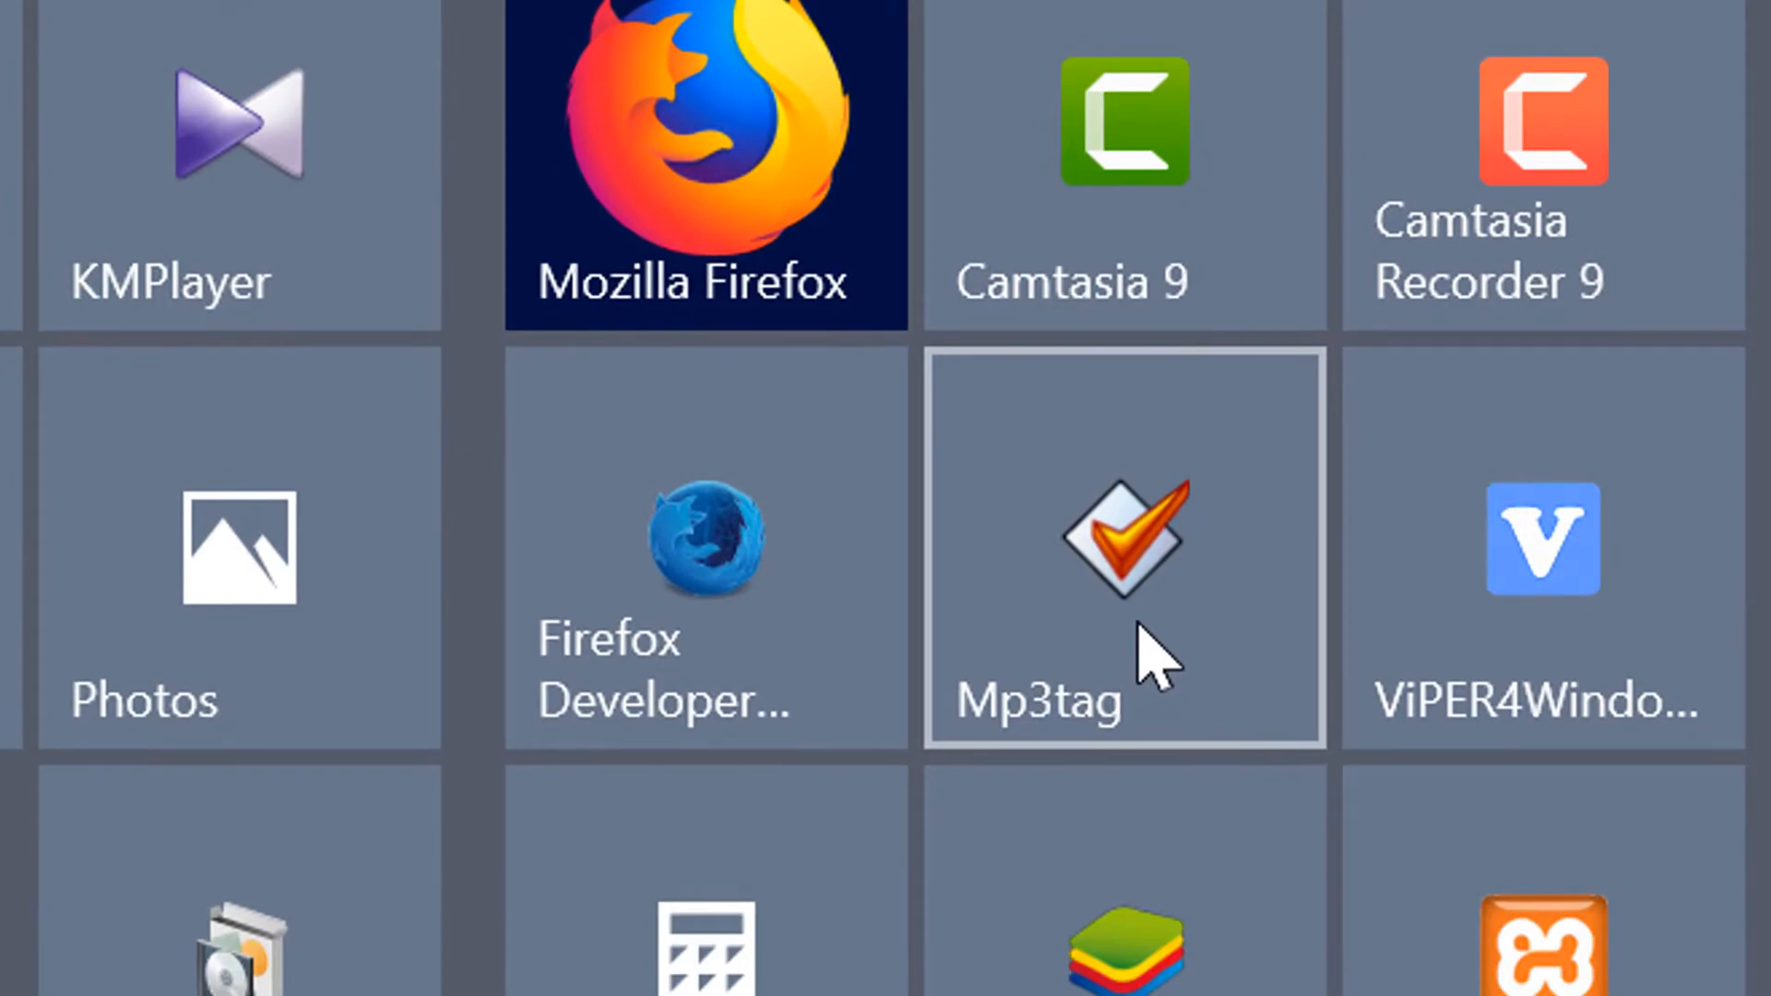
double_click(1123, 548)
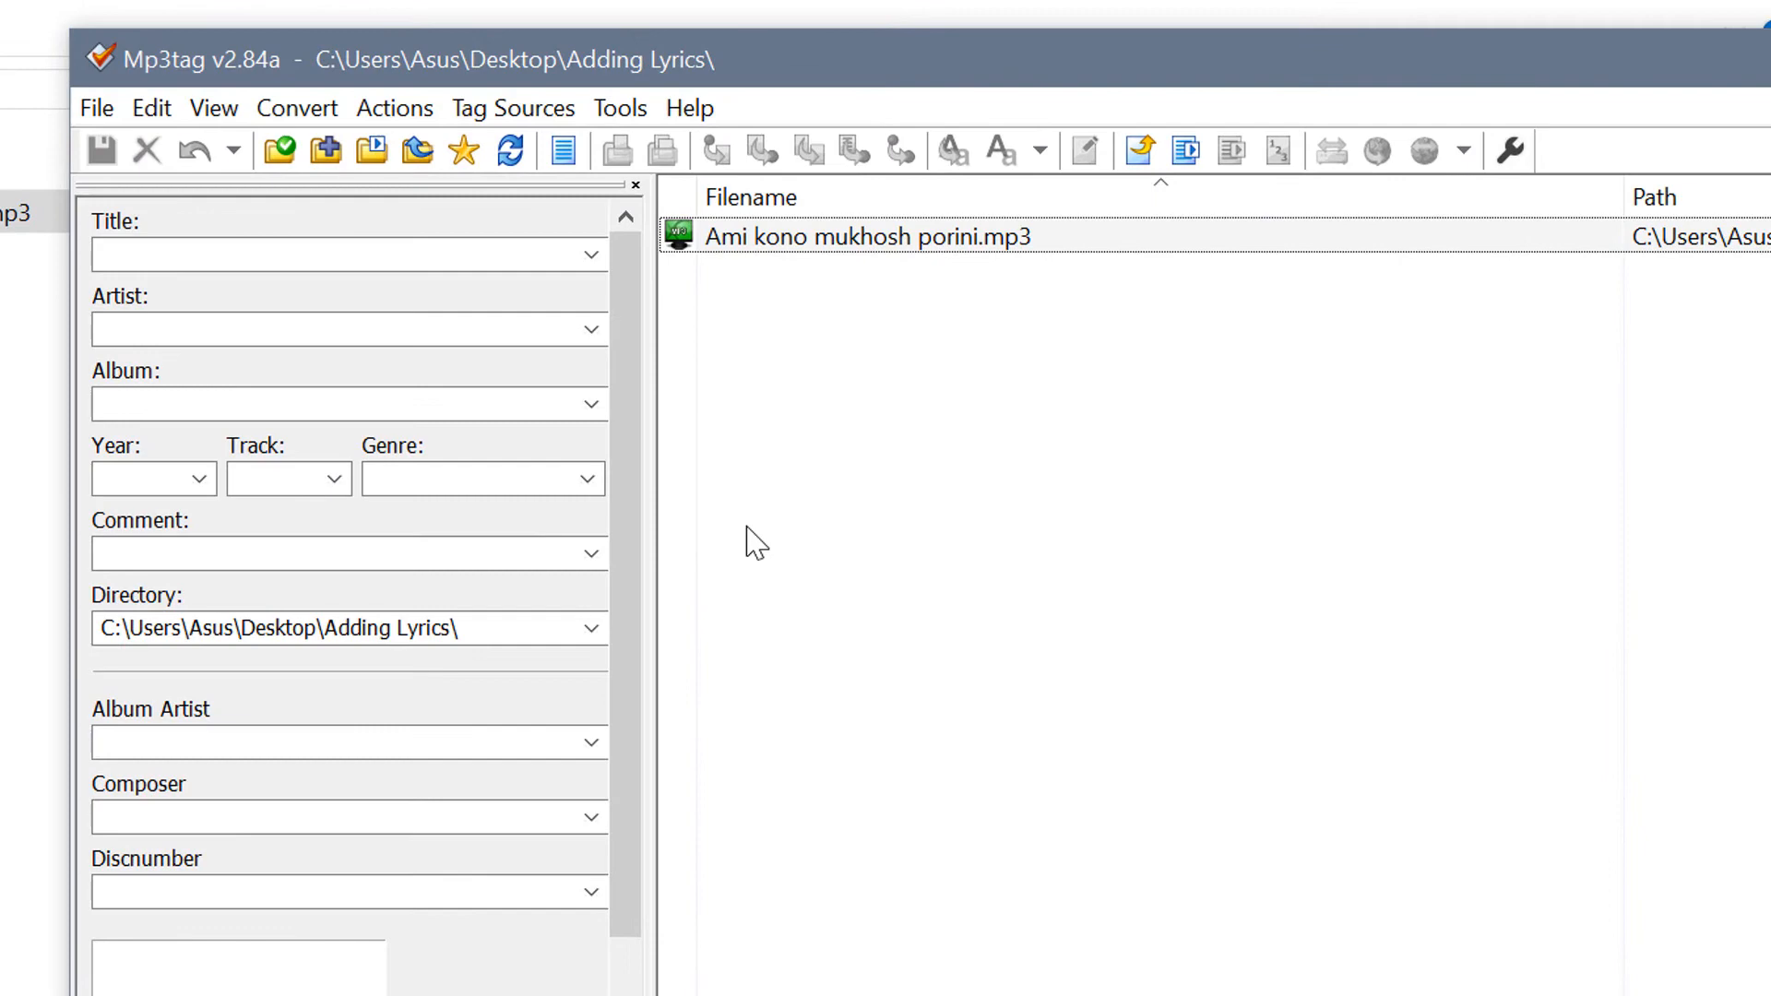
Step: Show the context actions for Ami kono mukhosh porini.mp3 in the file list
right_click(859, 236)
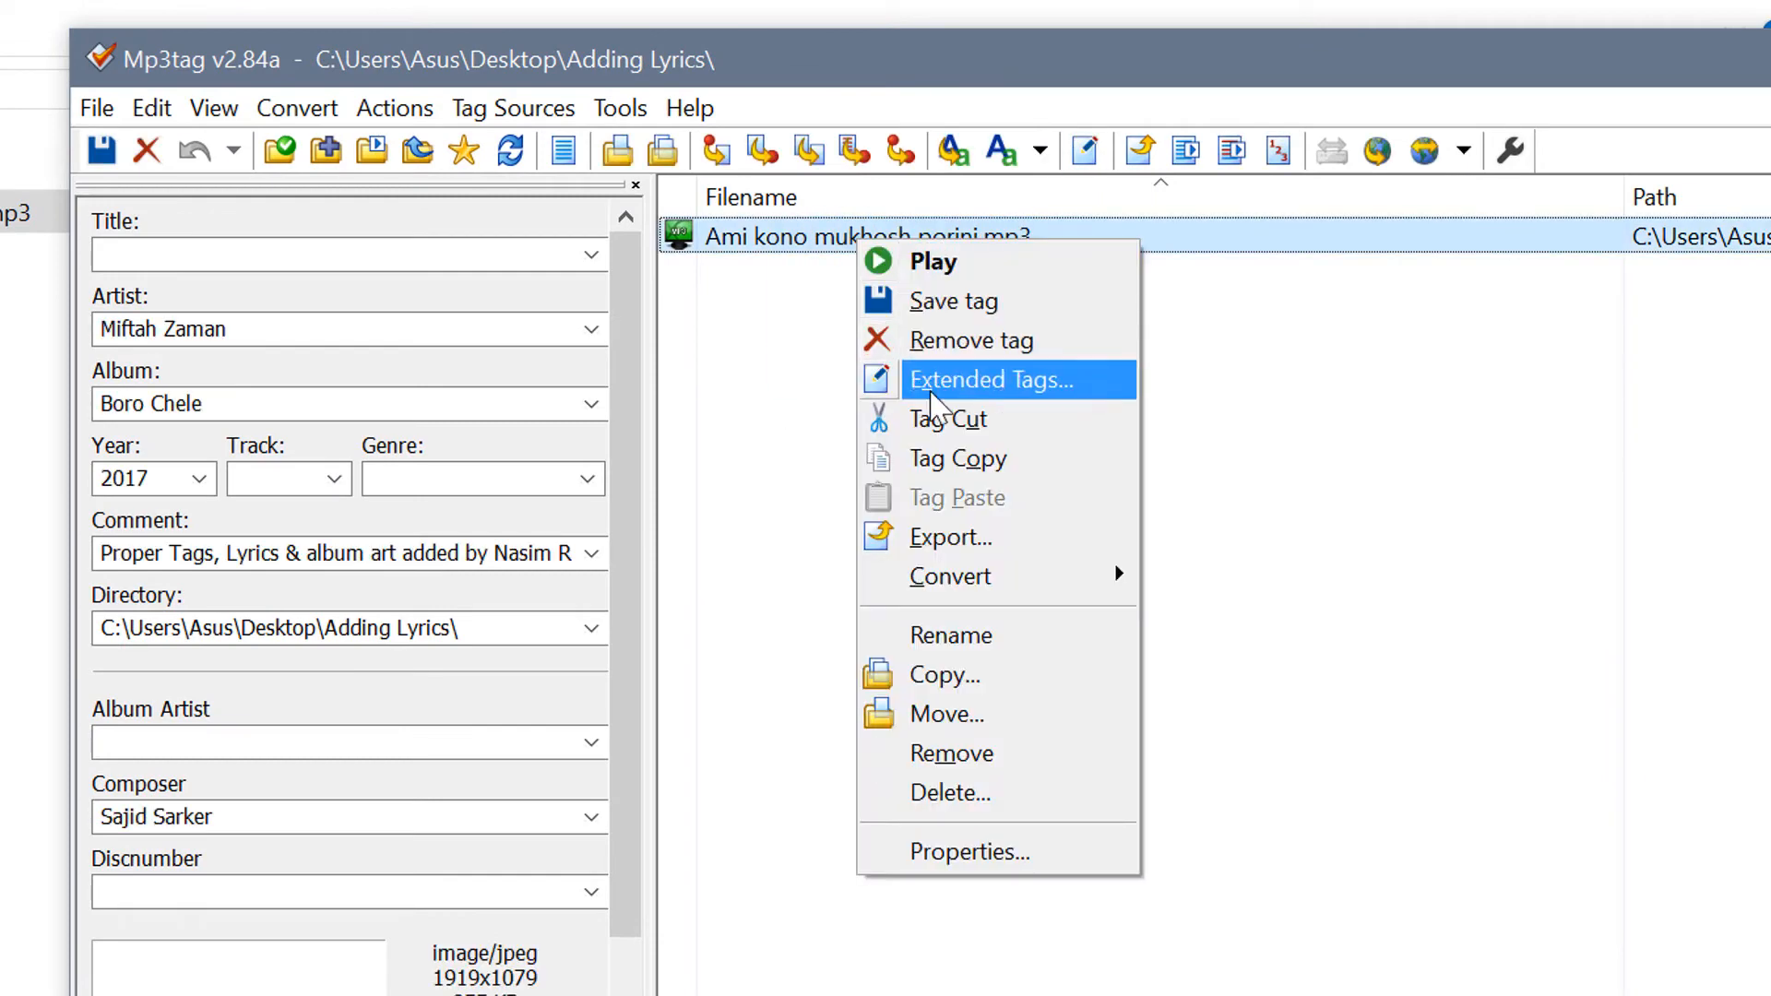
Step: Create an UNSYNCEDLYRICS field in Extended Tags holding the pasted Bengali lyrics and save it
click(991, 379)
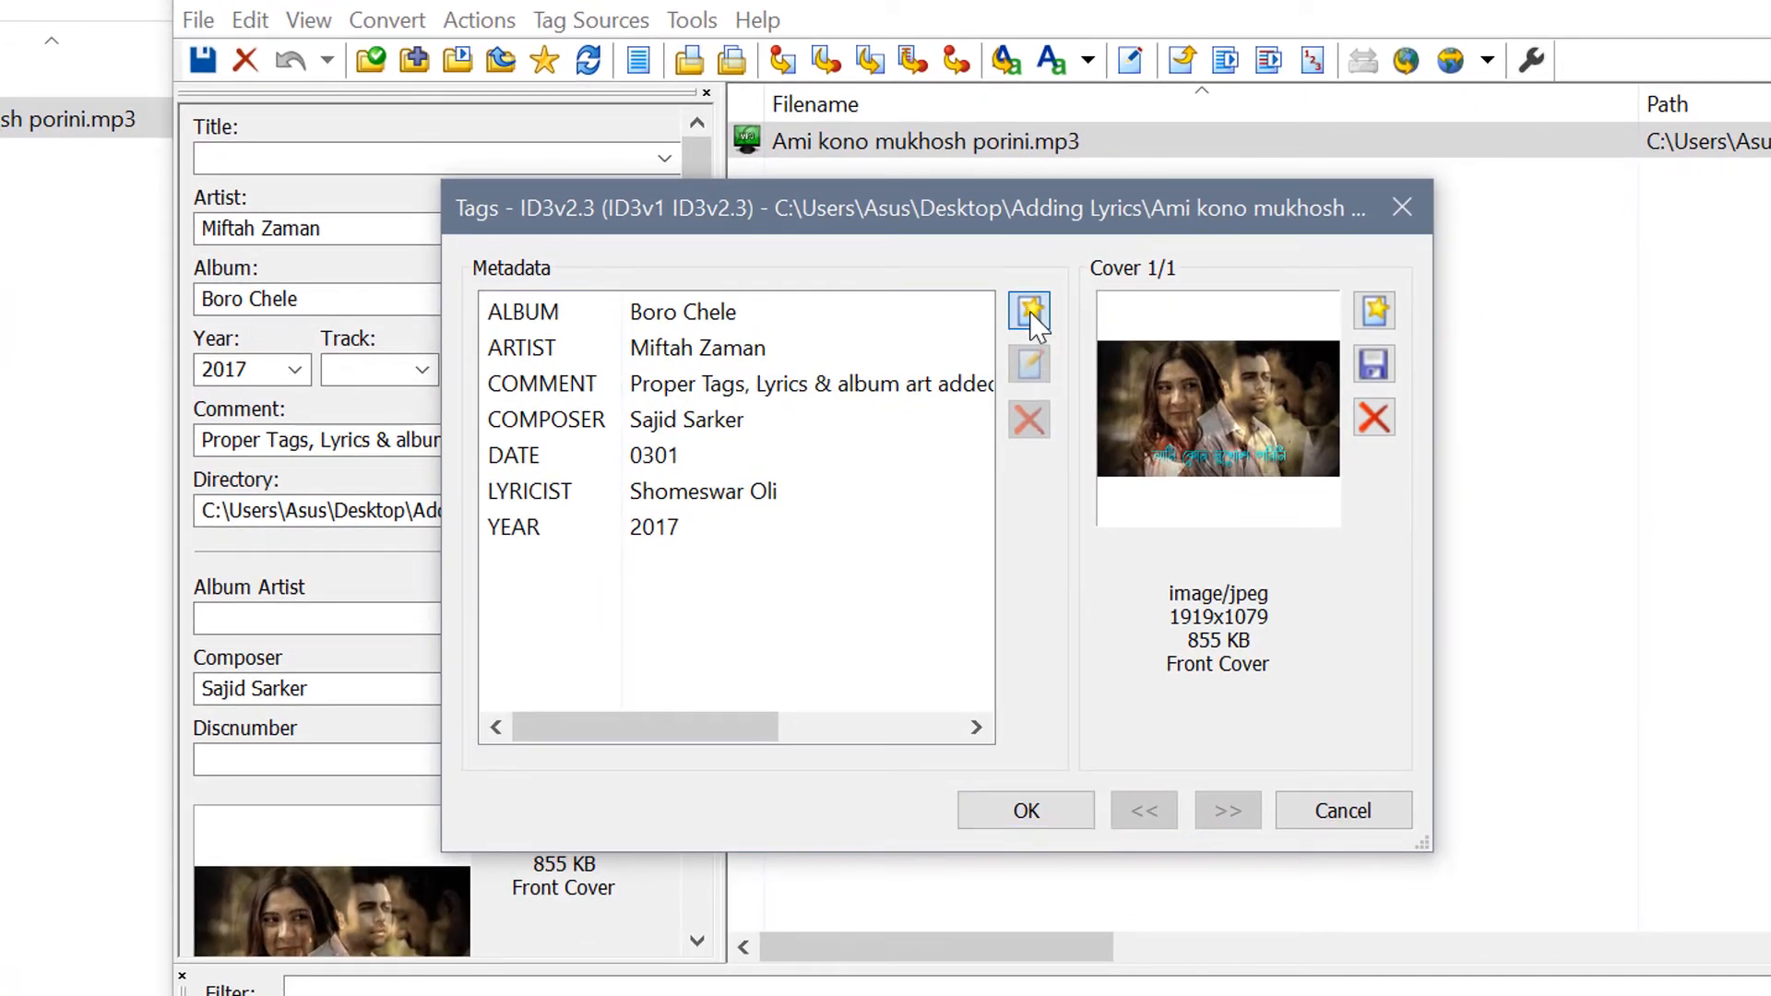
click(1028, 312)
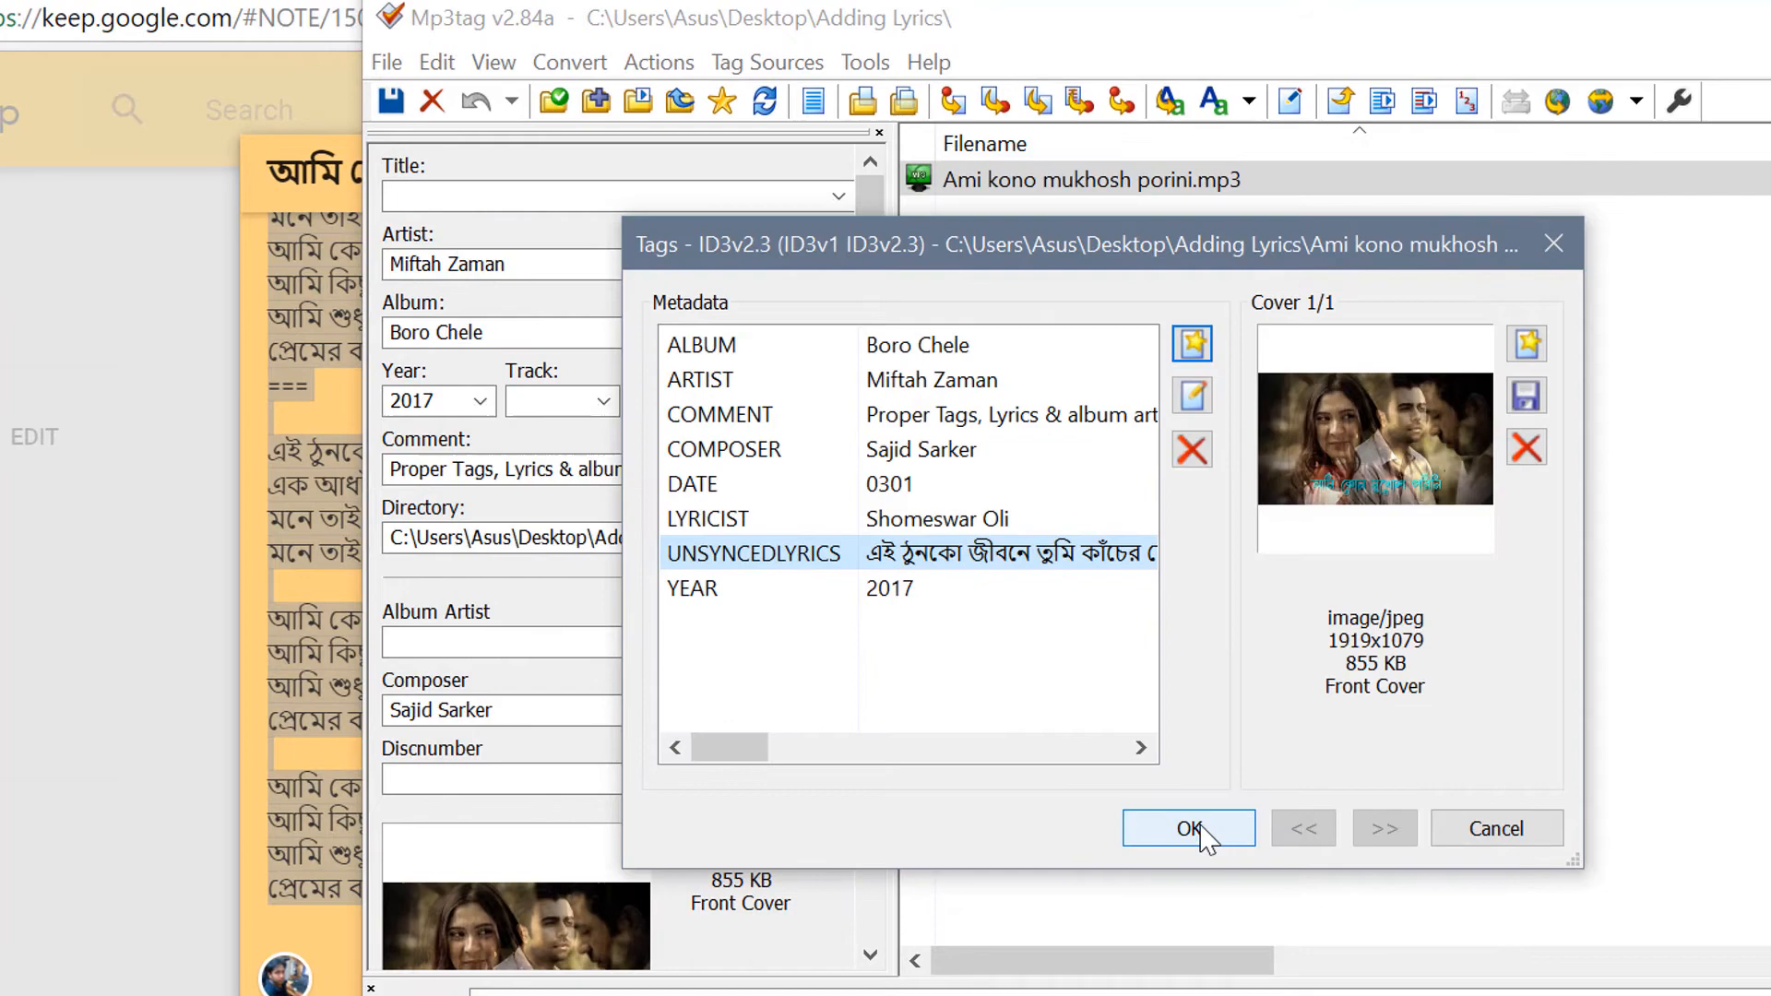
click(1187, 828)
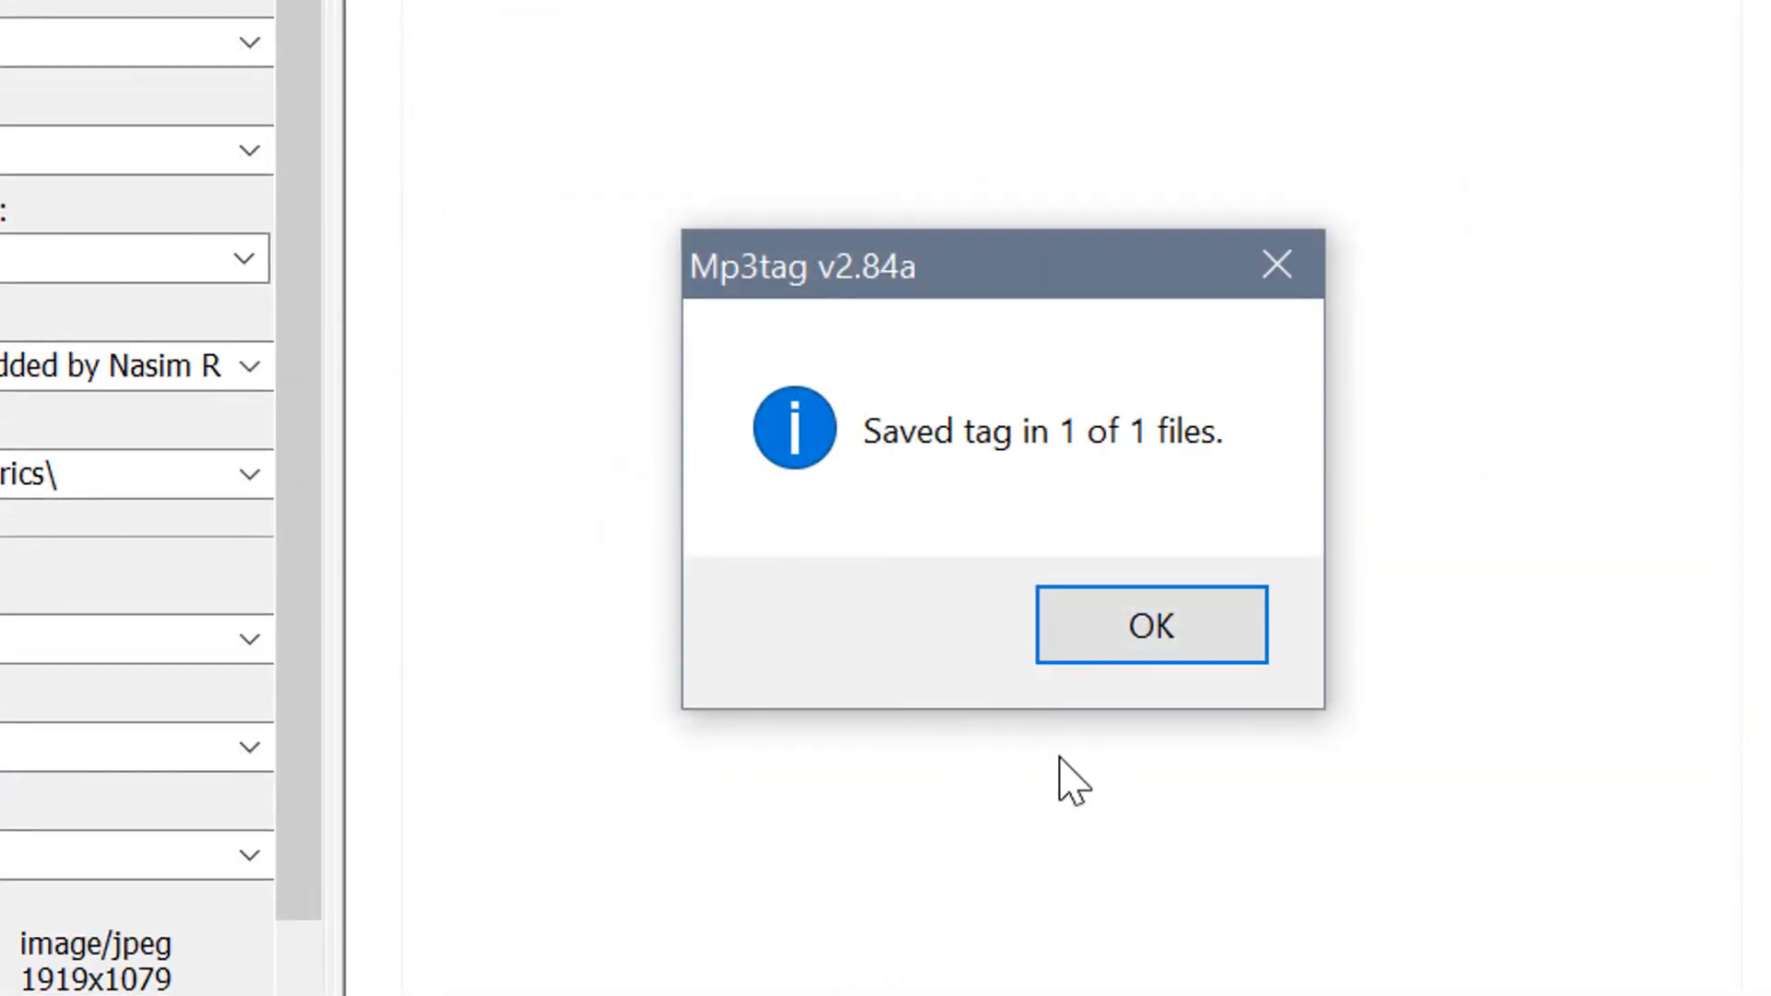
mouse_move(942, 525)
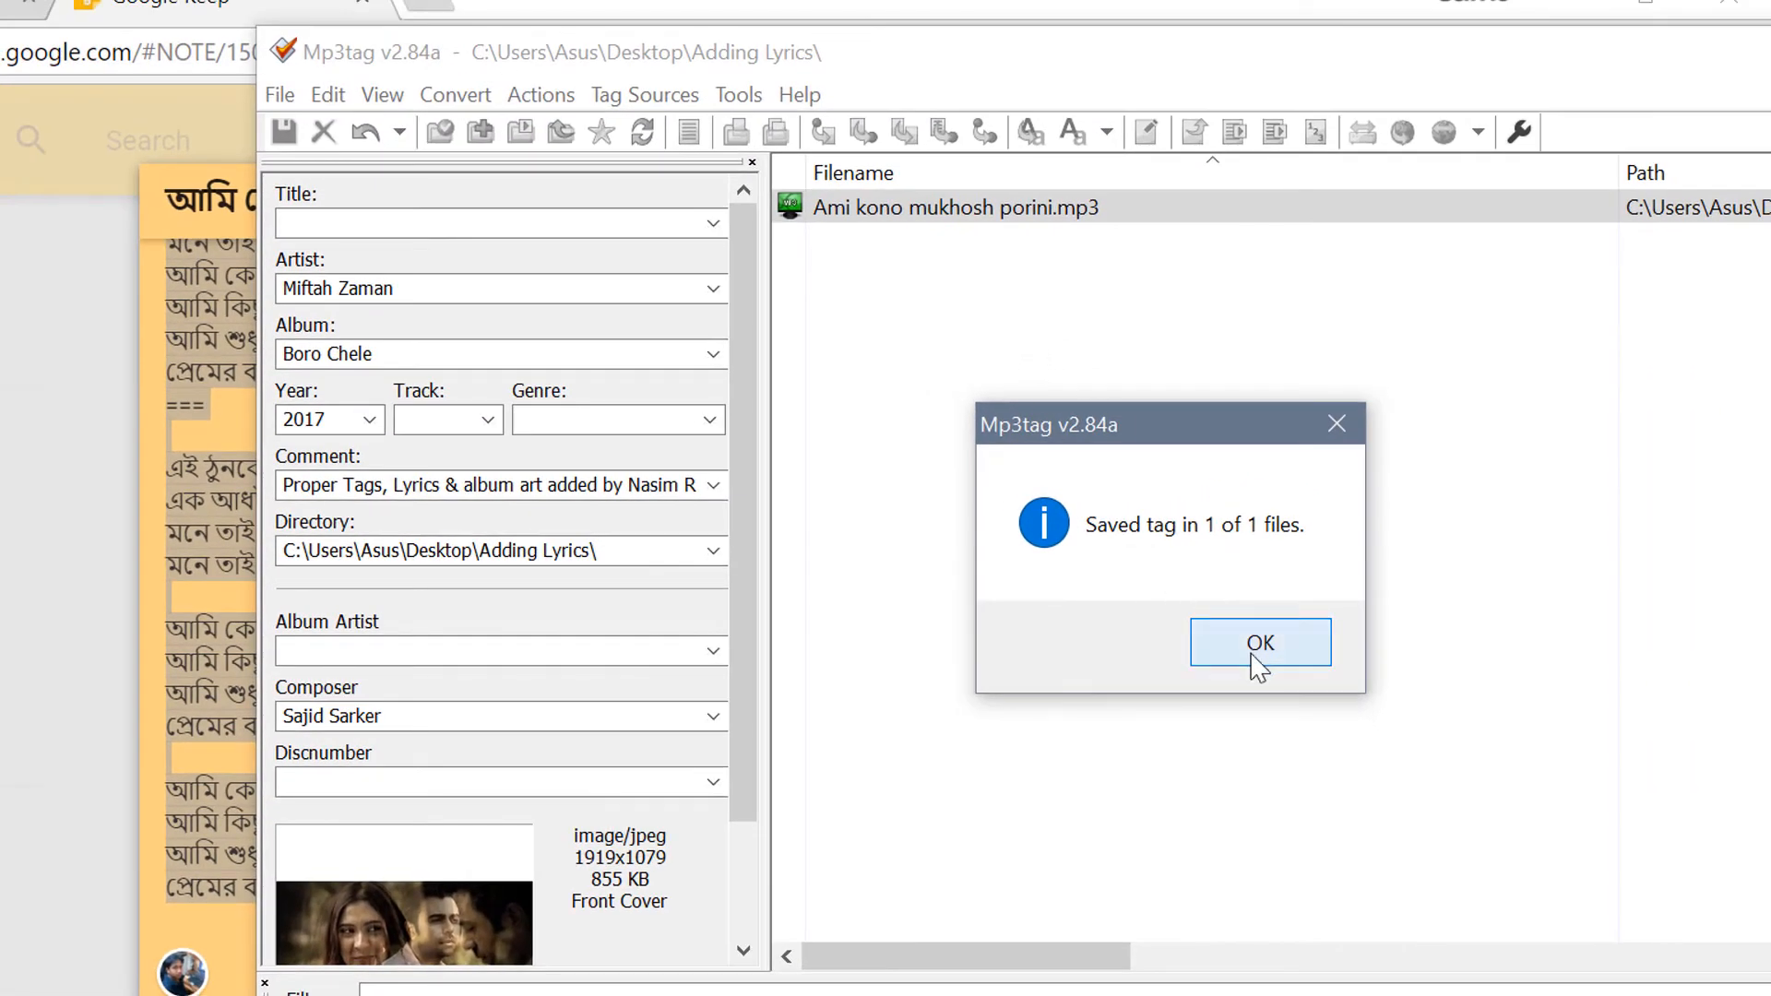
Step: Acknowledge the 'Saved tag' message and play the newly tagged MP3 from the Adding Lyrics folder
click(1258, 642)
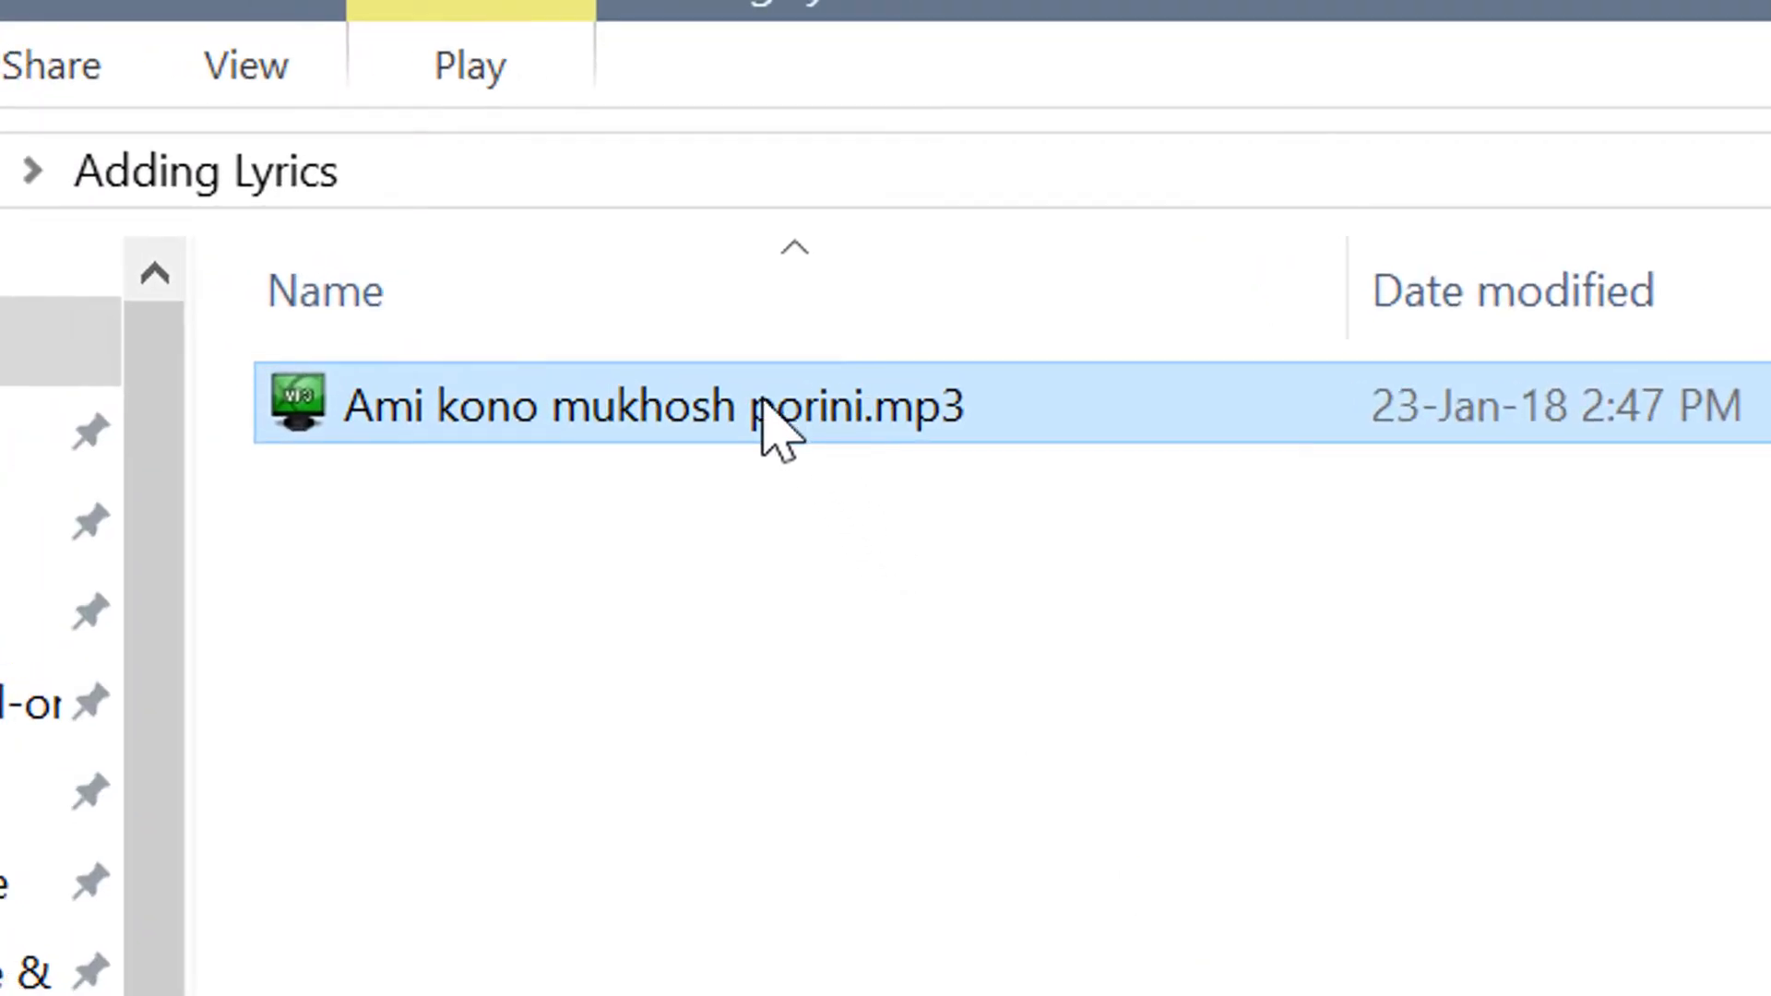
double_click(655, 407)
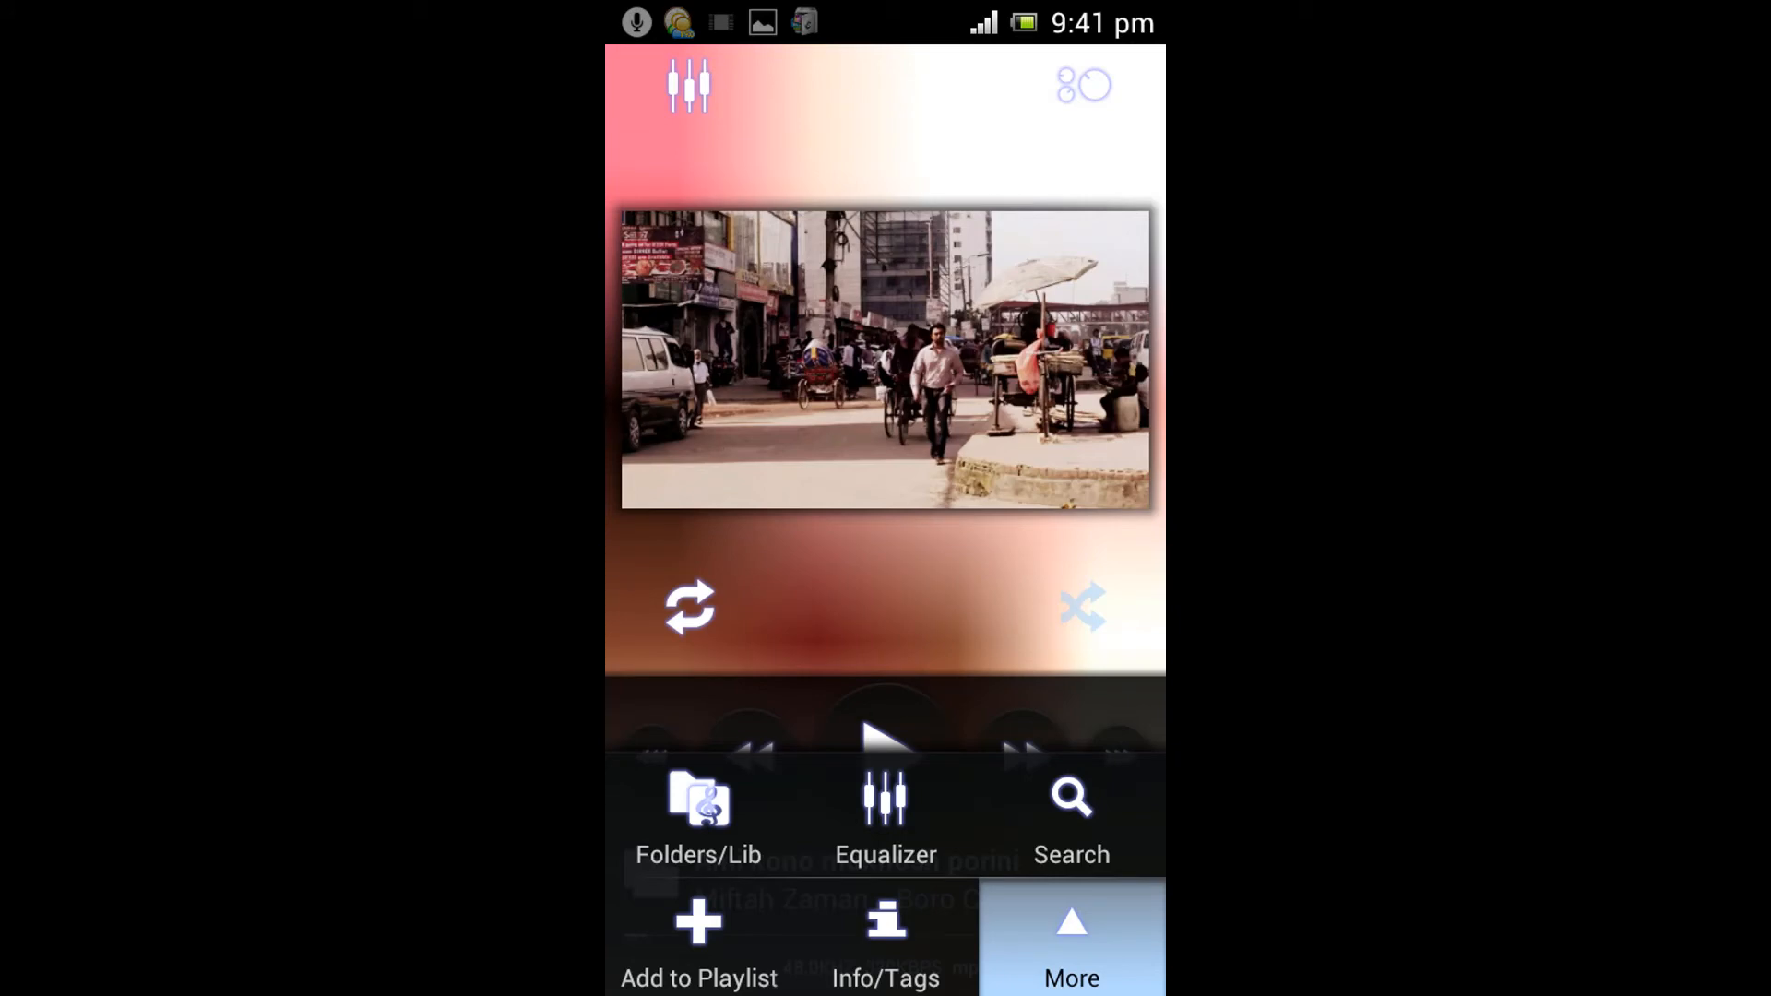
Step: Display the song's embedded Bengali lyrics via Poweramp's More > Lyrics option
click(1070, 938)
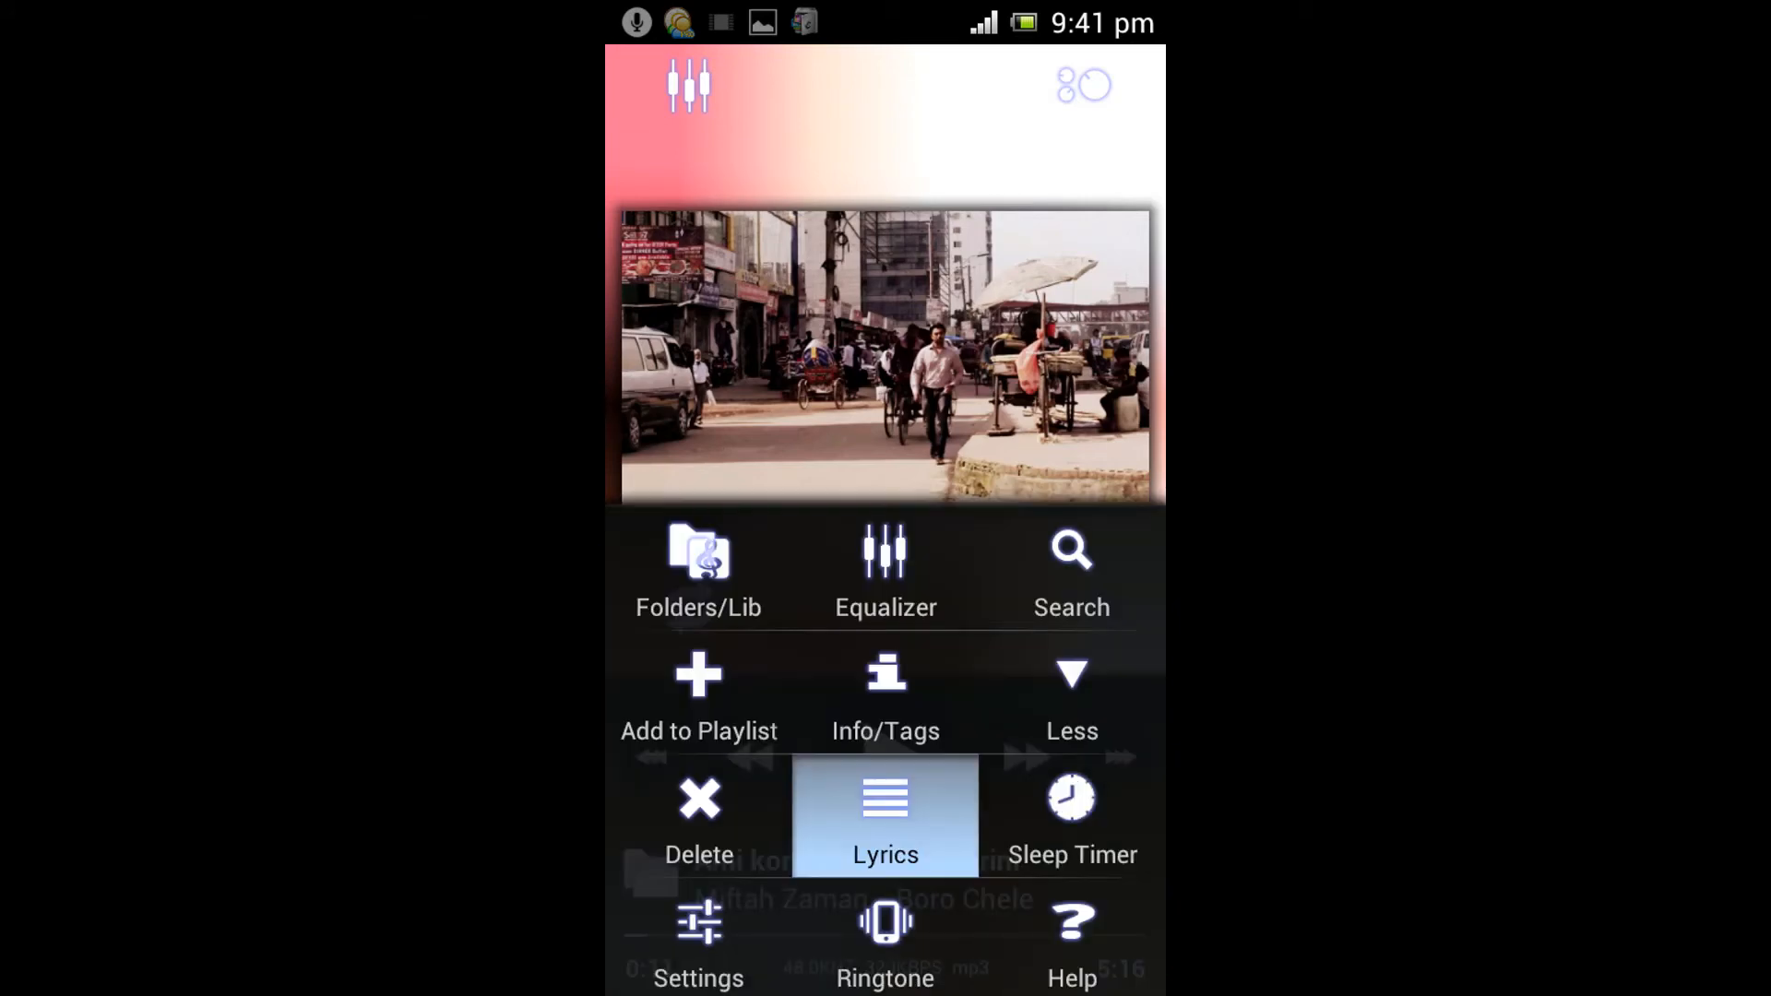
click(885, 814)
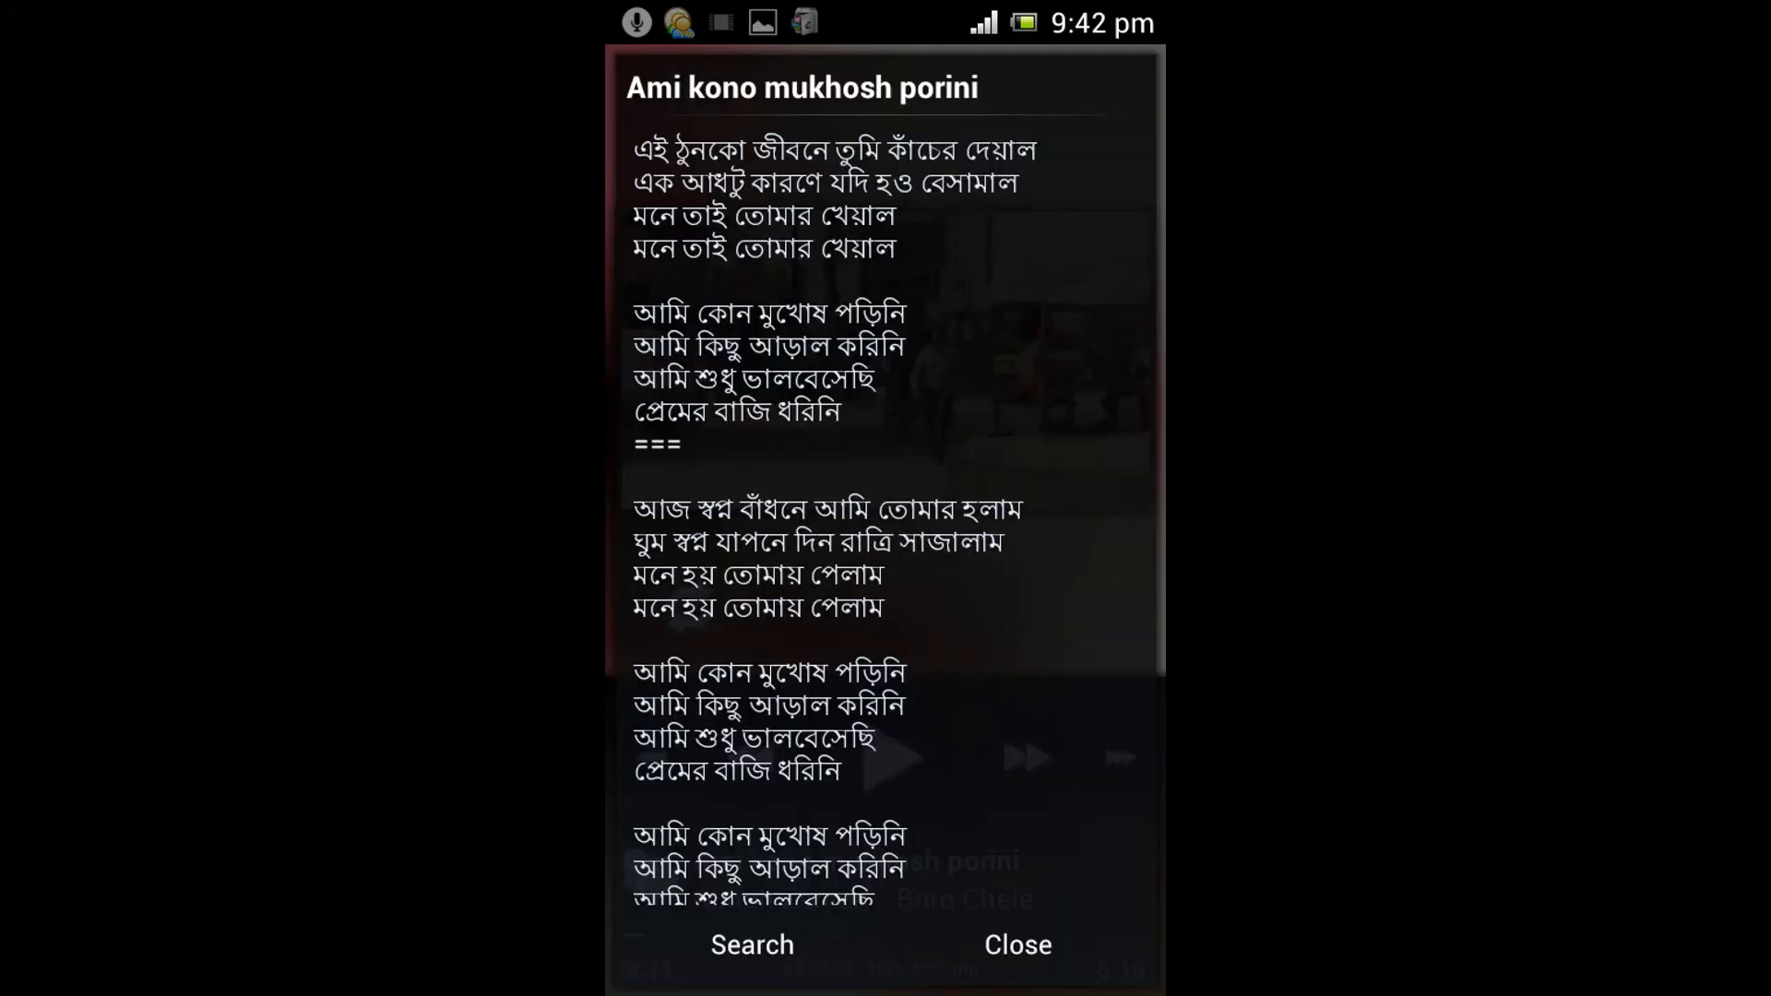